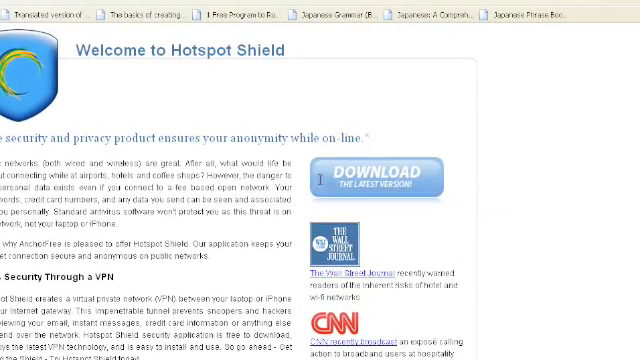
Download the Hotspot Shield installer from its welcome page.
left_click(375, 175)
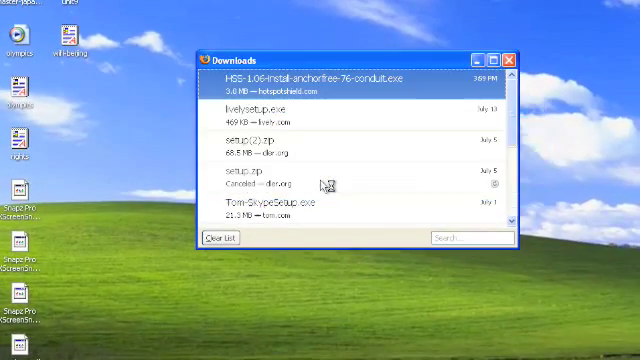
Run the Hotspot Shield installer, accept the license, and handle the community toolbar offer.
double_click(300, 82)
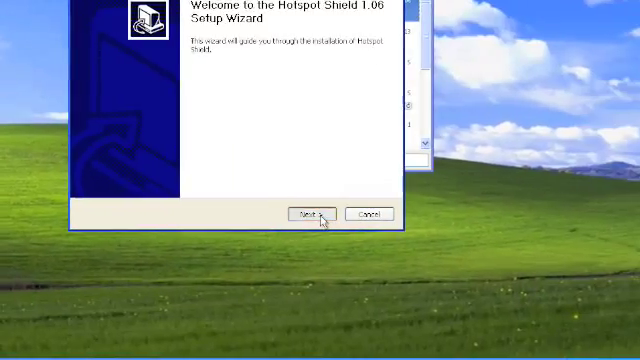
left_click(310, 214)
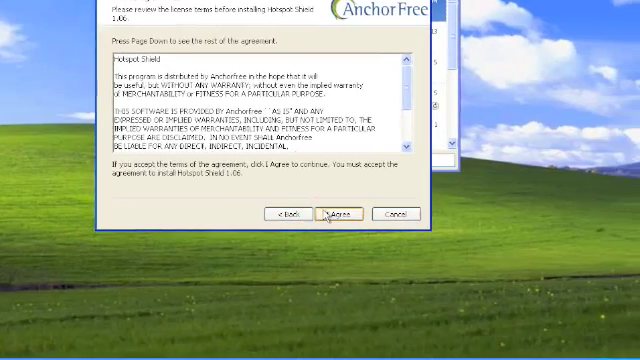
left_click(328, 214)
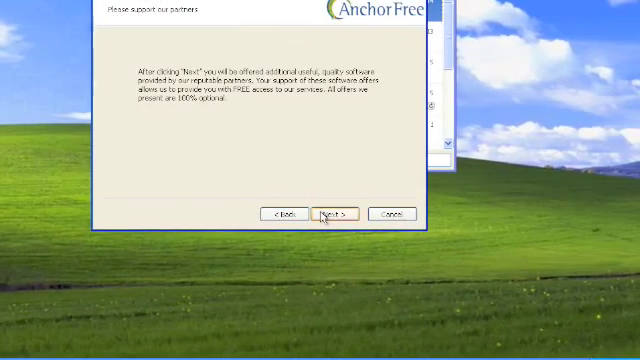
left_click(330, 213)
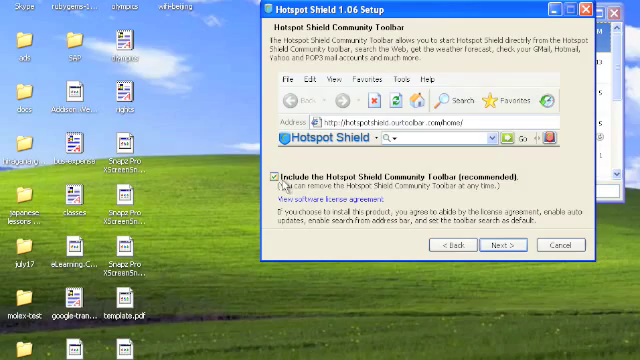
left_click(277, 171)
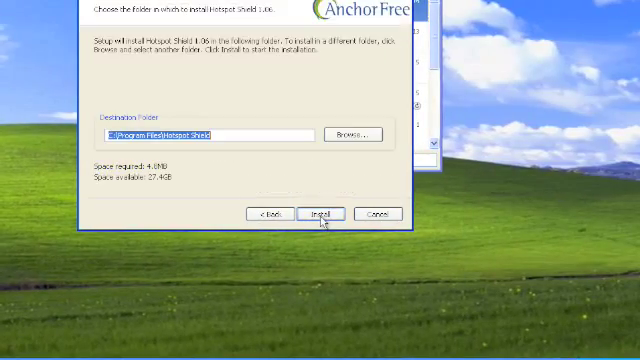
Install Hotspot Shield into the default folder and continue to the completion page.
left_click(320, 211)
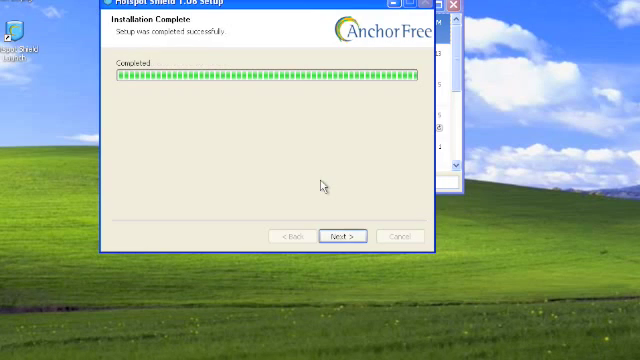
left_click(338, 235)
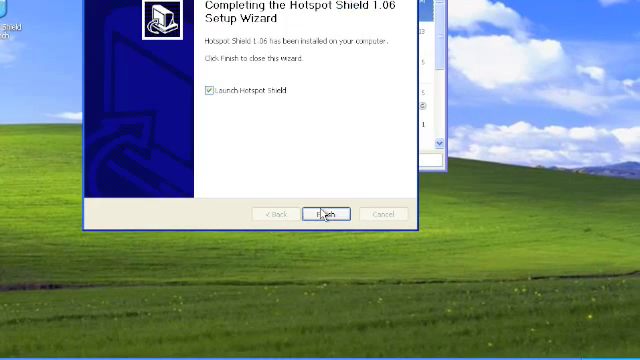
left_click(325, 214)
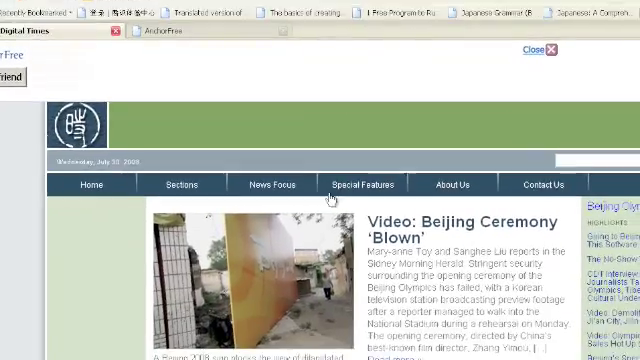
Scroll down through the China Digital Times front-page stories.
scroll("down", 3)
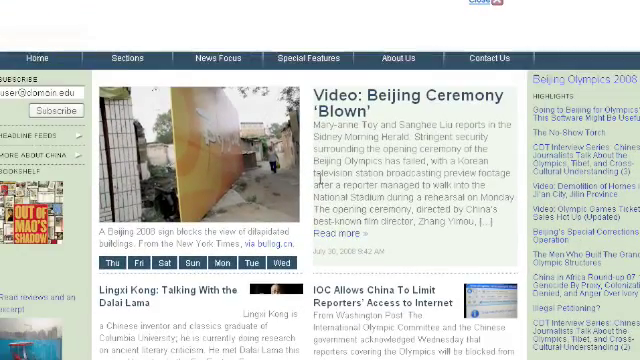
scroll("down", 3)
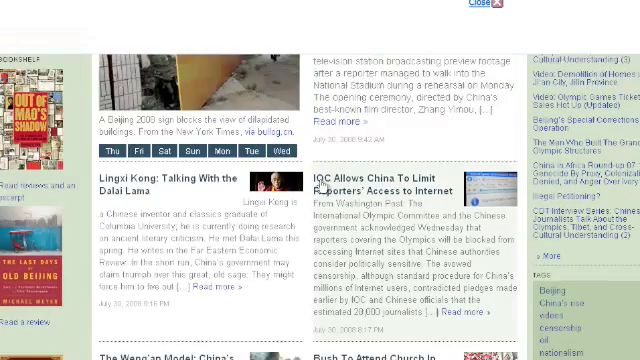
scroll("down", 3)
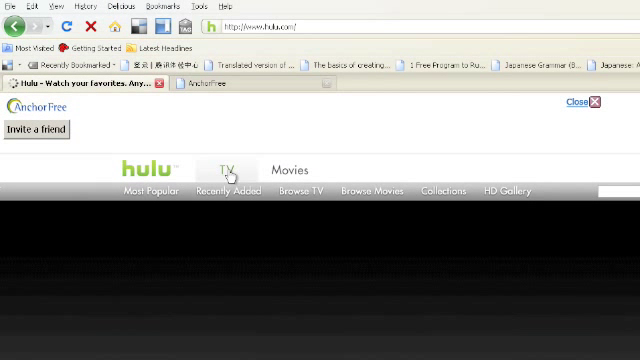
Open Hulu's TV section and start a Daily Show with Jon Stewart clip.
left_click(219, 169)
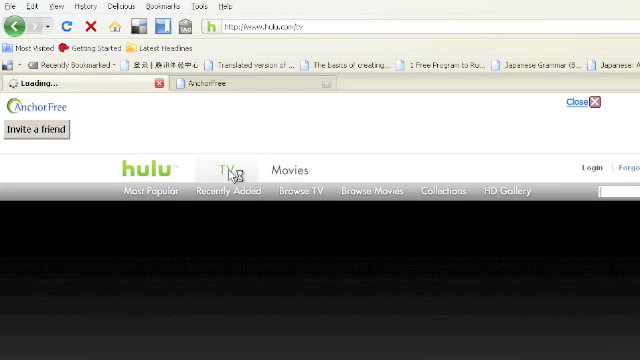
left_click(228, 168)
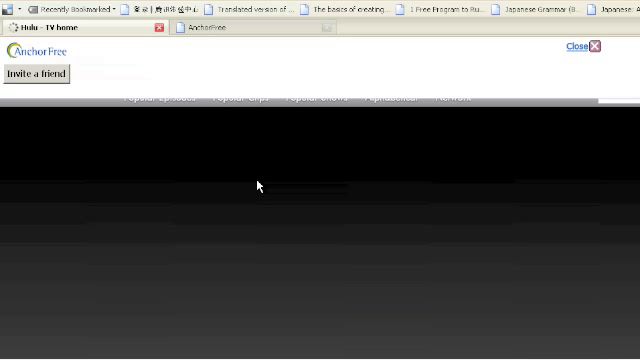
scroll("down", 3)
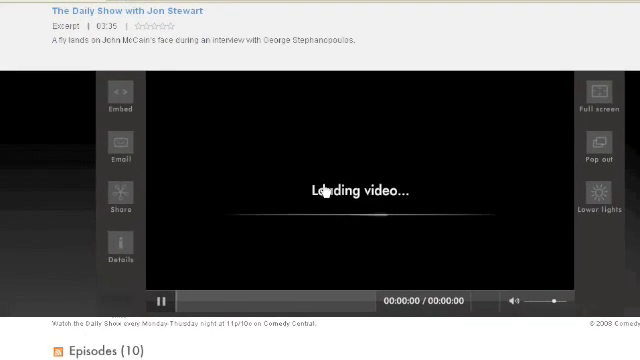
scroll("down", 3)
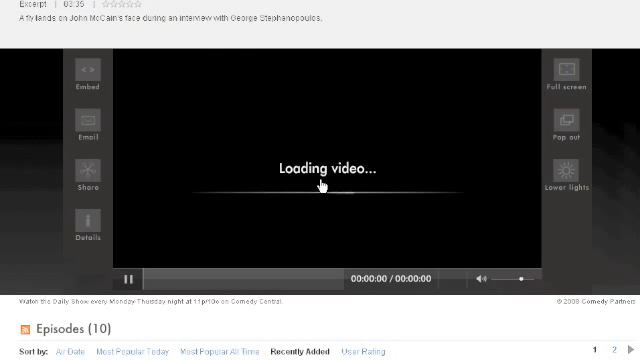